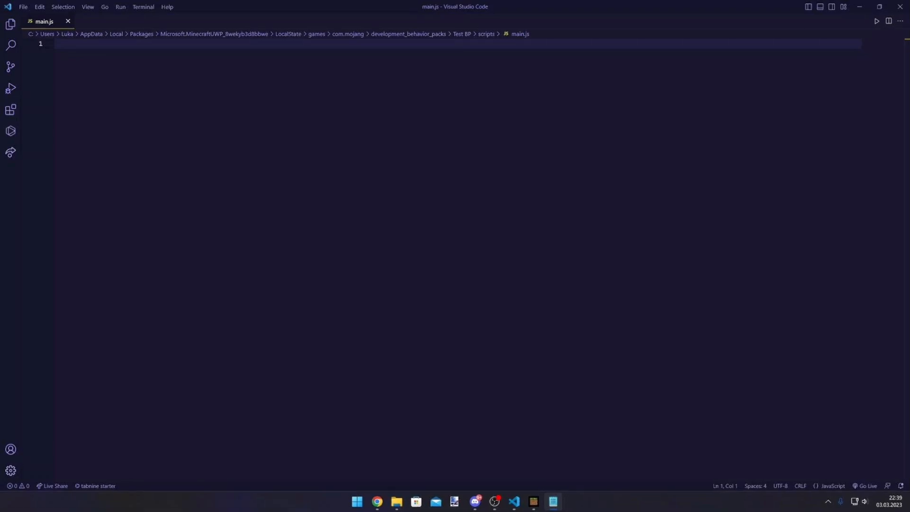
- Import world, subscribe to entityHurt, and return unless the damagingEntity is a Player
{"action": "type", "text": "import { world } from \"@minecraft/server\";"}
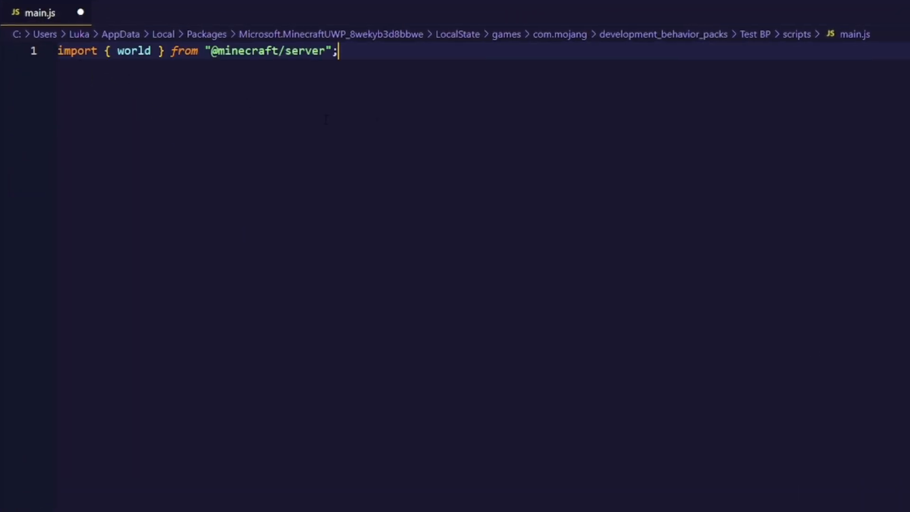
{"action": "key", "text": "Enter"}
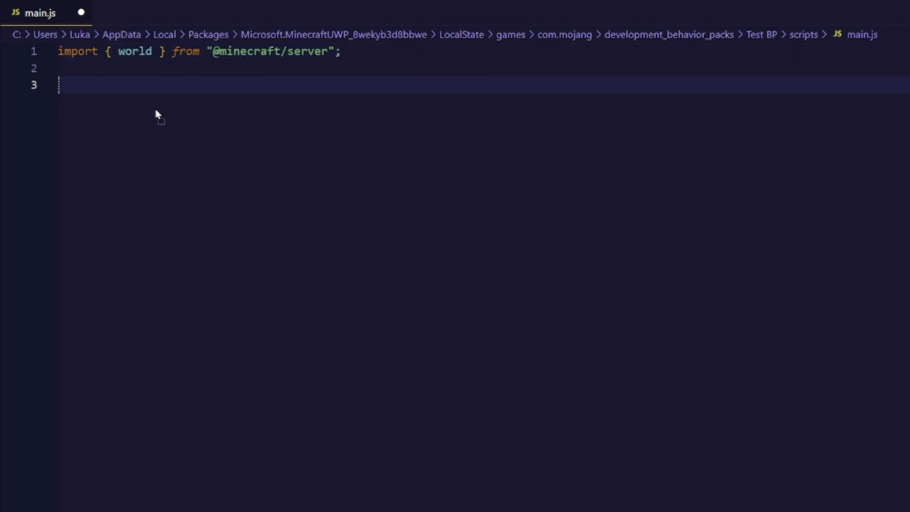
{"action": "type", "text": "world.events.entityHurt.subscribe((event) => {}"}
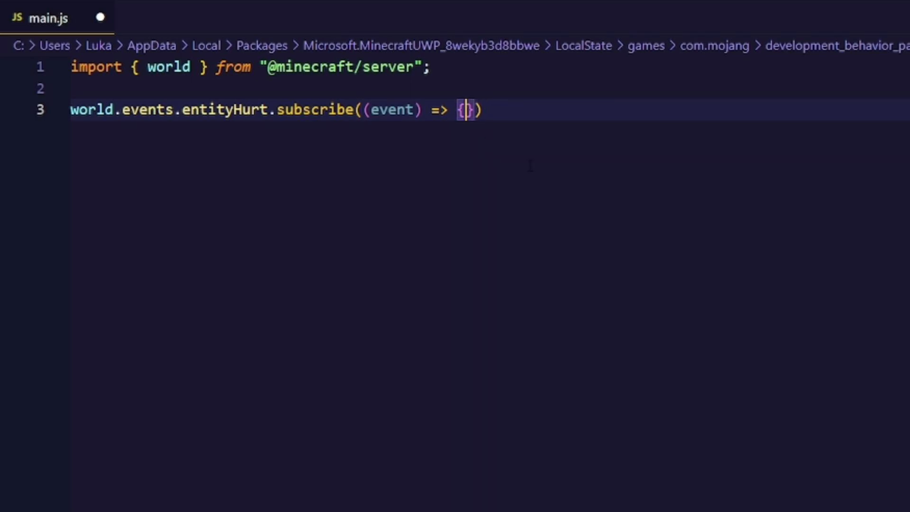
{"action": "key", "text": "Enter"}
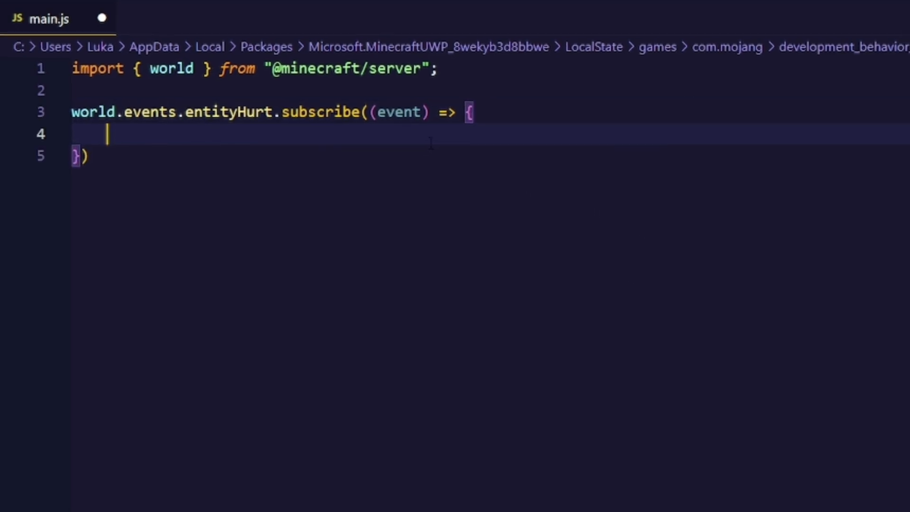
{"action": "type", "text": "const player = event.damageSource.damagingEntity"}
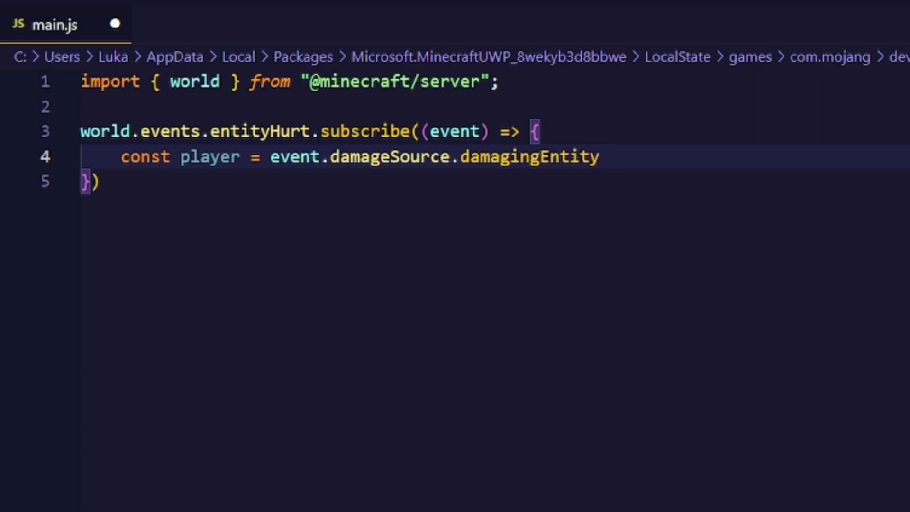
{"action": "type", "text": ";"}
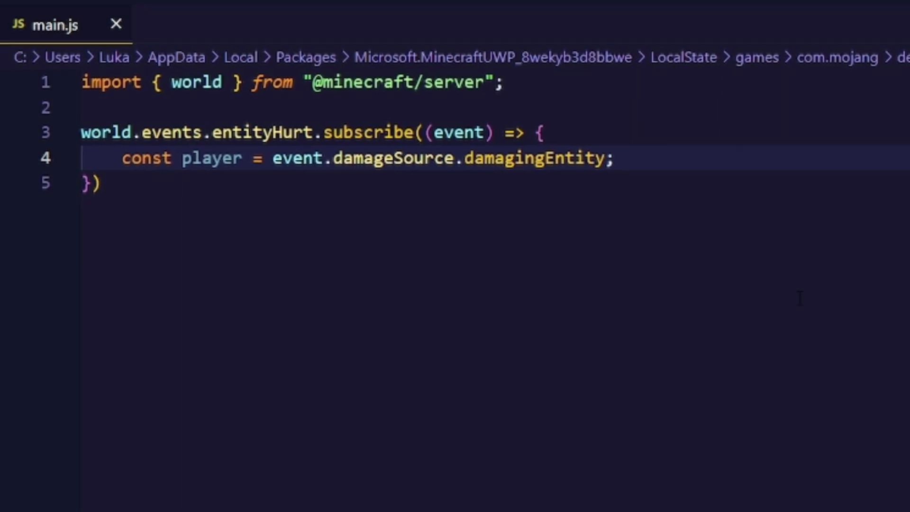
{"action": "type", "text": "if (!(player instanceof Player)) return;"}
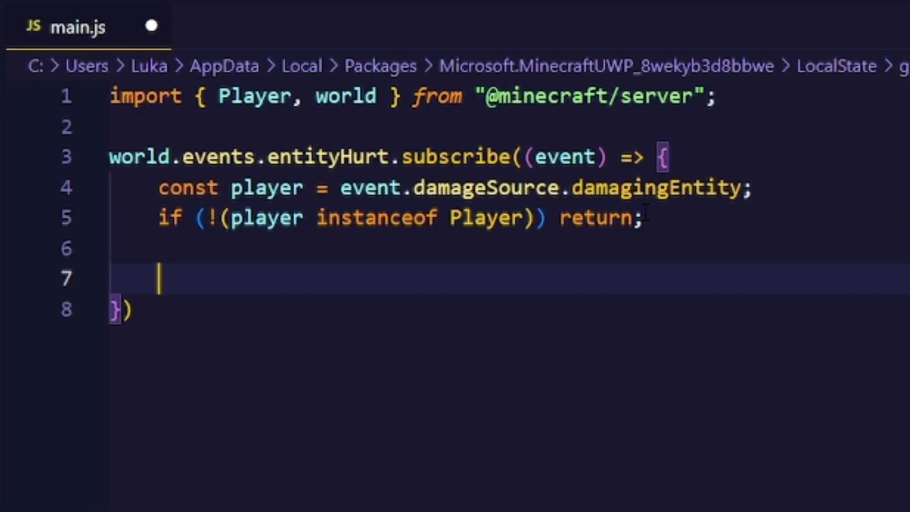
- Get the inventory container, heldItem from player.selectedSlot, and its lore via getLore()
{"action": "type", "text": "const container = player.getComponent(\"inventory\").container"}
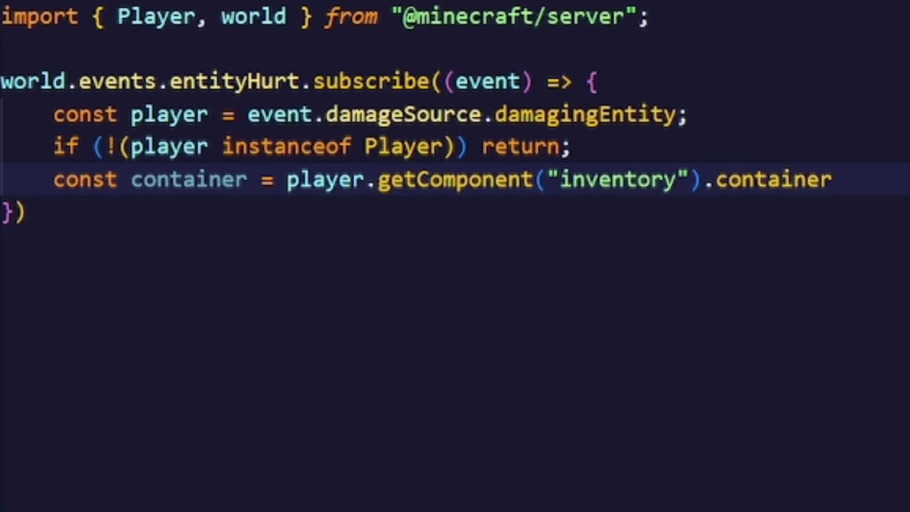
{"action": "type", "text": "/** @type {Container} */"}
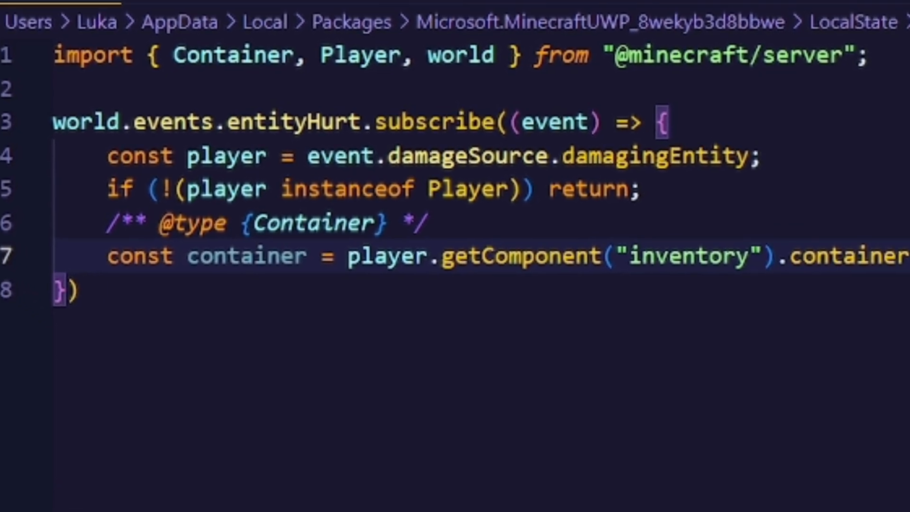
{"action": "type", "text": "const heldItem = container.getItem()"}
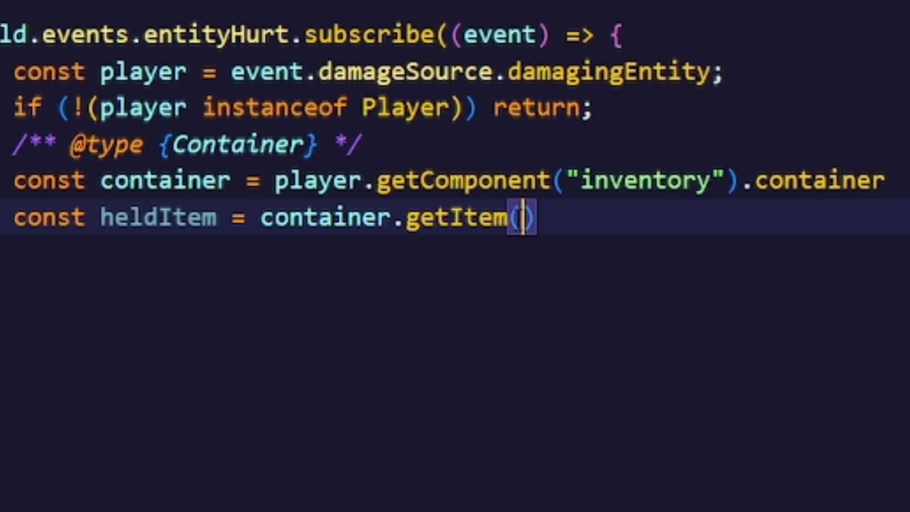
{"action": "type", "text": "player.selectedSlot"}
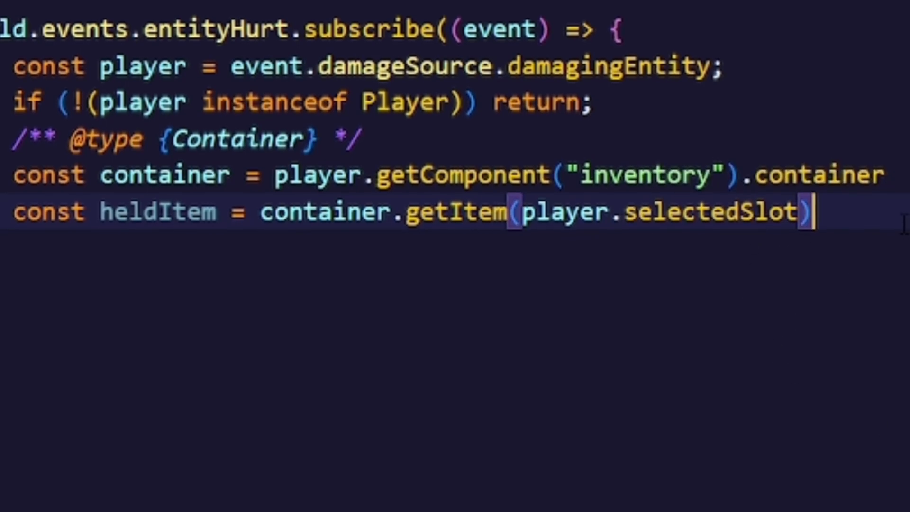
{"action": "type", "text": "const lore = heldItem.getLore();"}
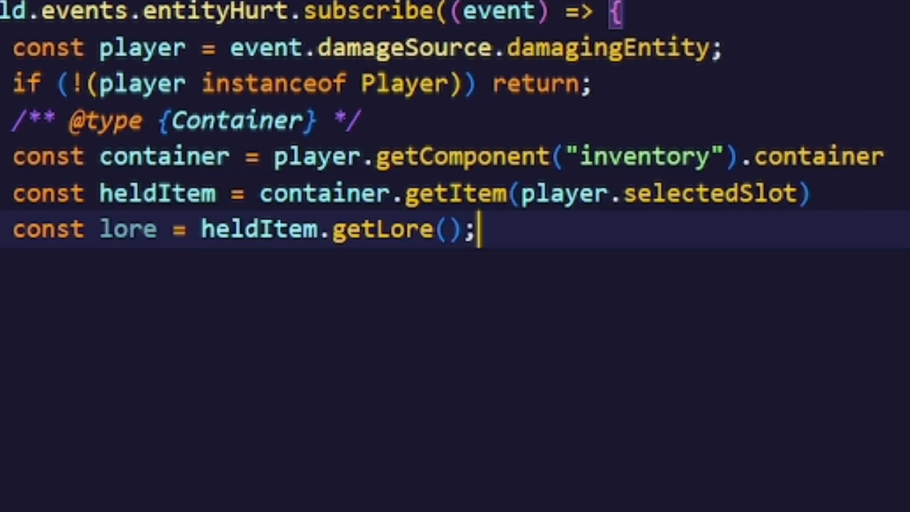
{"action": "type", "text": ";"}
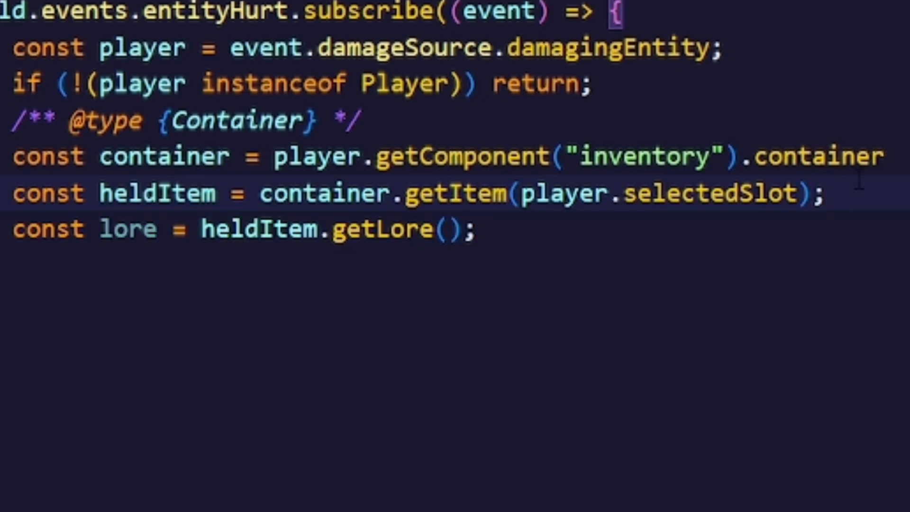
- Add if (lore[0].includes("explode")) calling createExplosion(player.headLocation, 1)
{"action": "type", "text": "if (lore[0].includes(\"explode\")) {"}
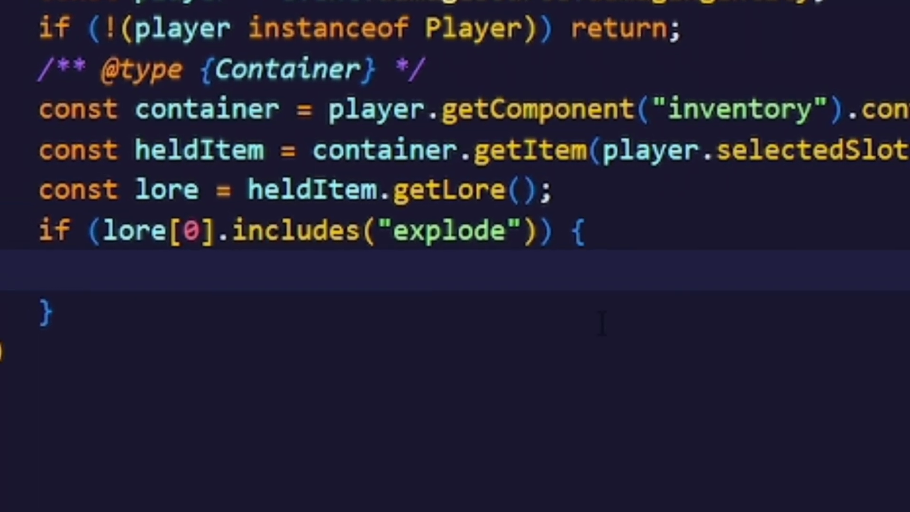
{"action": "type", "text": "player.dimension.createExplosion()"}
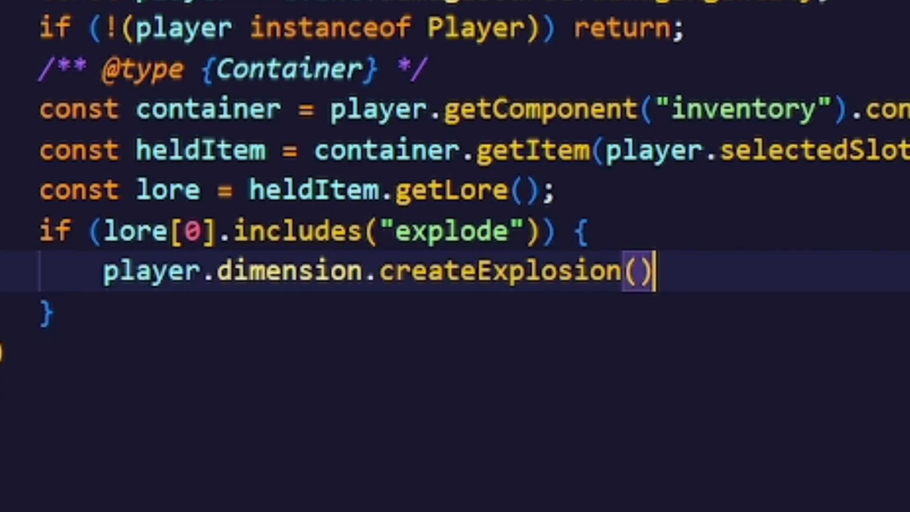
{"action": "type", "text": ";"}
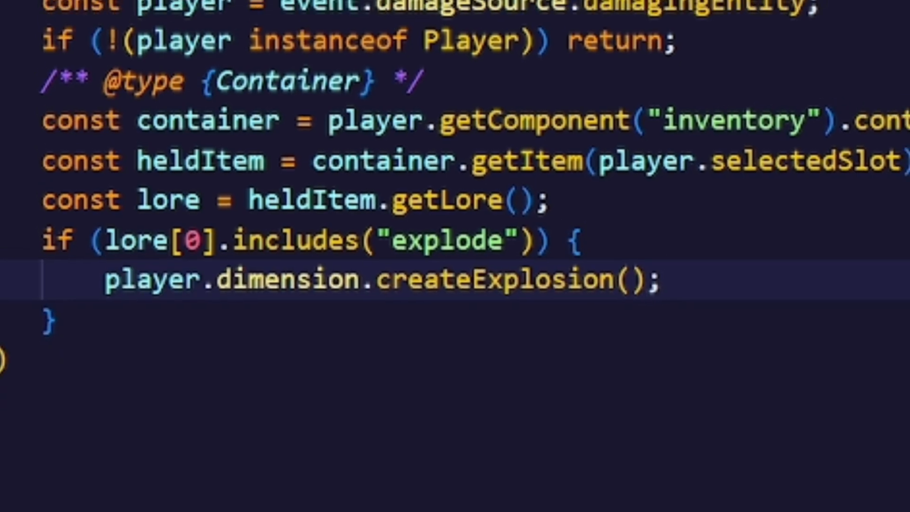
{"action": "type", "text": "player.headLocation,"}
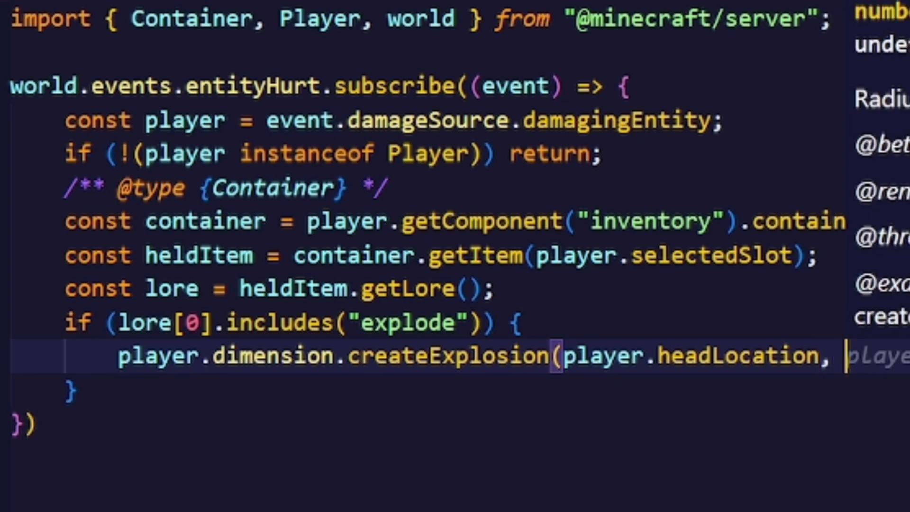
{"action": "type", "text": "1);"}
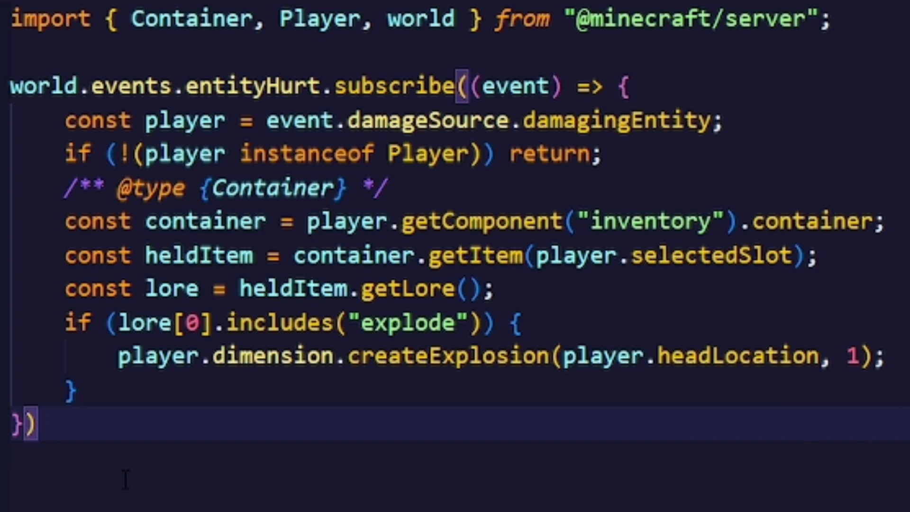
- Add a beforeChat listener that sets the sender's held item lore to ["explode"] and stores it back
{"action": "scroll", "scroll_direction": "down", "scroll_amount": 3}
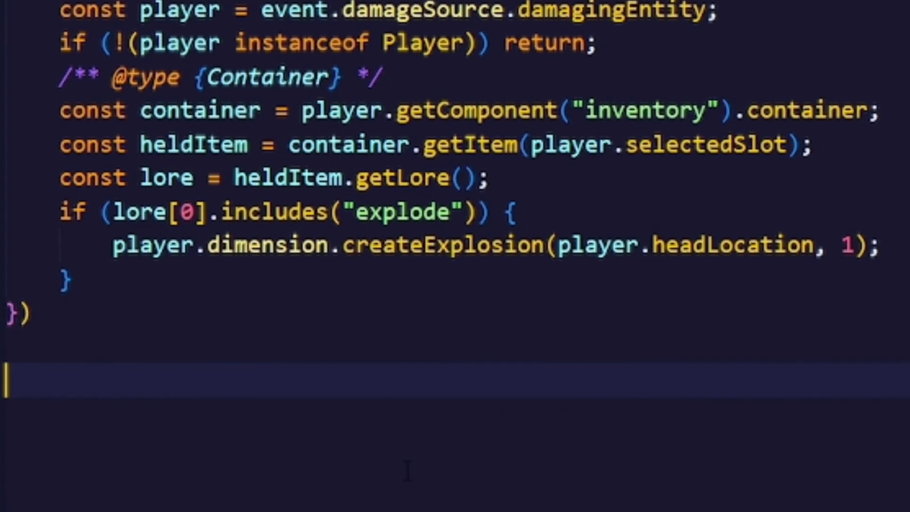
{"action": "type", "text": "world.events.beforeChat.subscribe((event) => {})"}
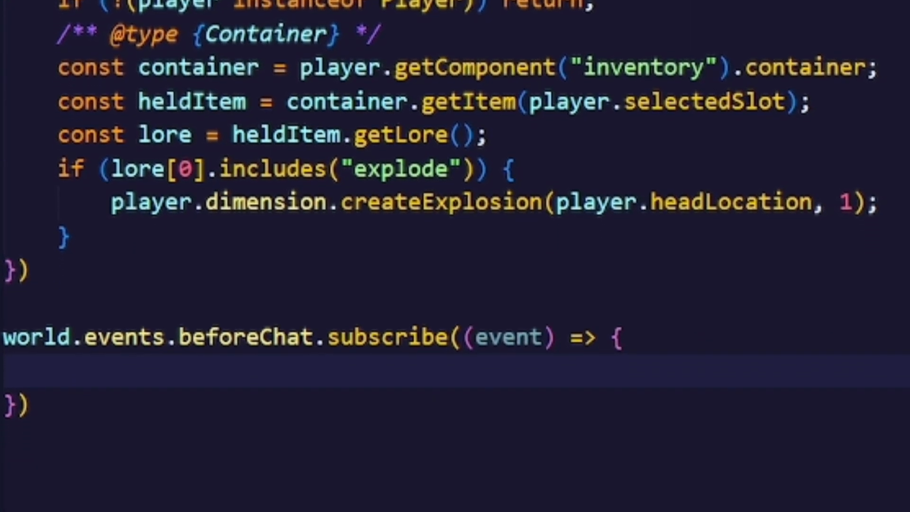
{"action": "type", "text": "const player = event.sender"}
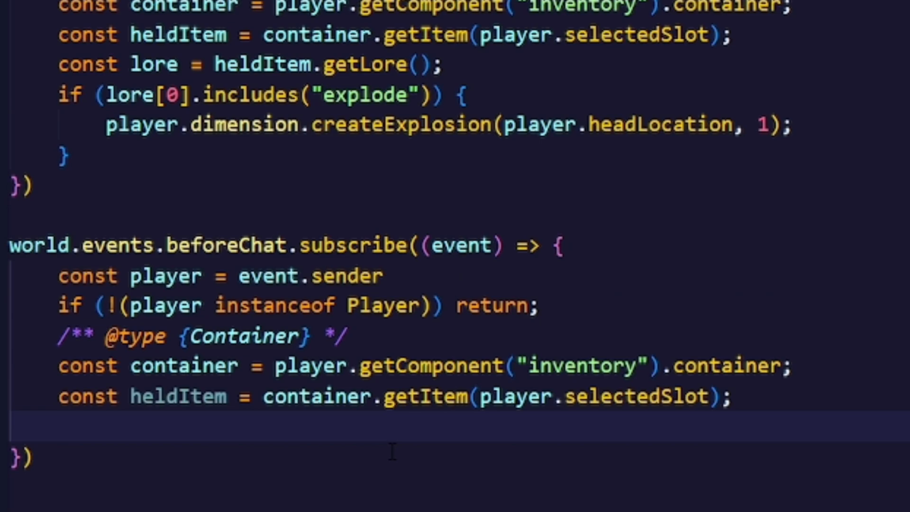
{"action": "type", "text": "heldItem.setLore([\"explode\"])"}
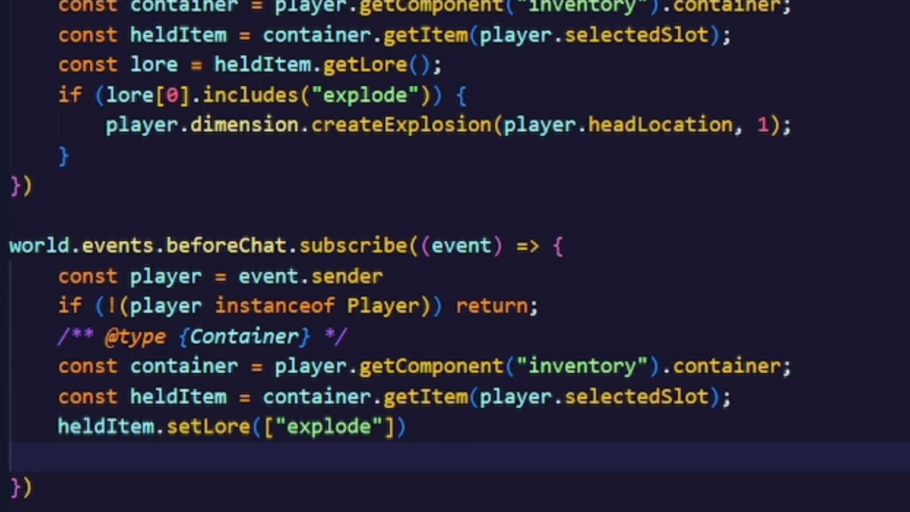
{"action": "type", "text": "container.setItem(player.selectedSlot, heldItem)"}
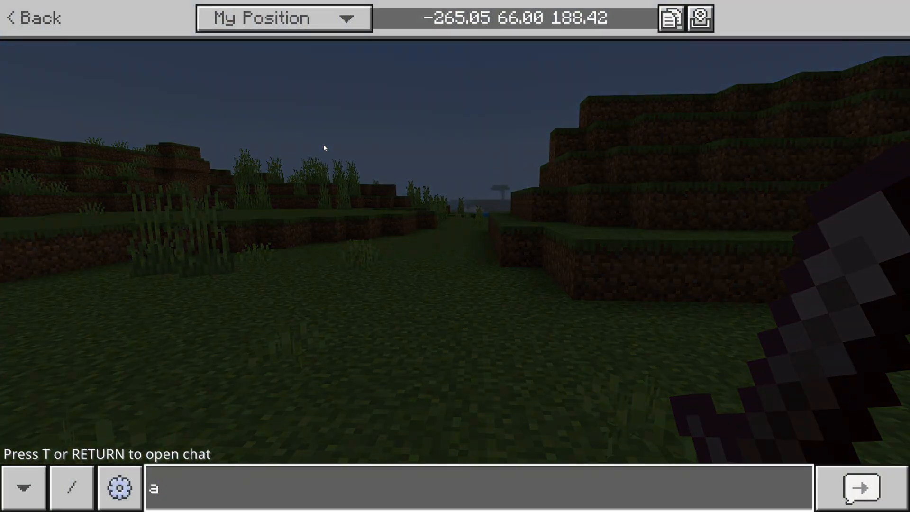
- Send the chat message to tag the sword, then hit the cow with it
{"action": "left_click", "coordinate": [861, 488]}
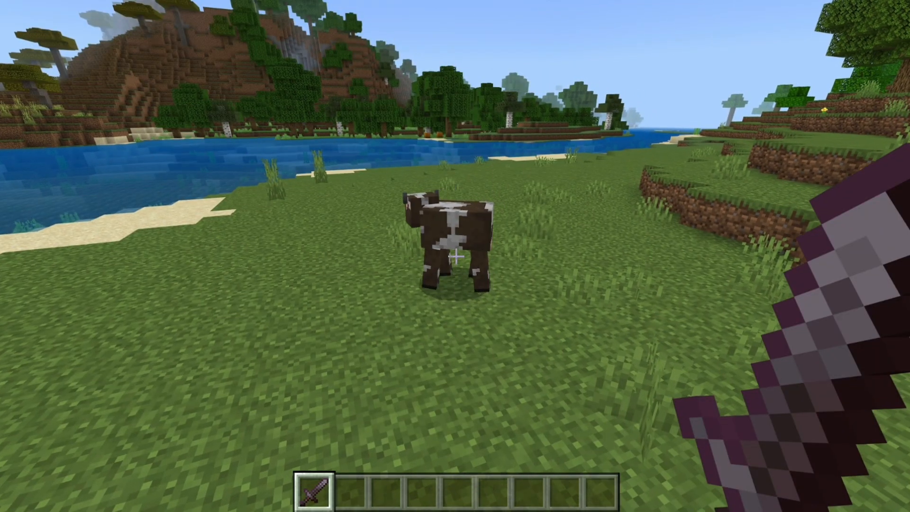
{"action": "left_click", "coordinate": [455, 244]}
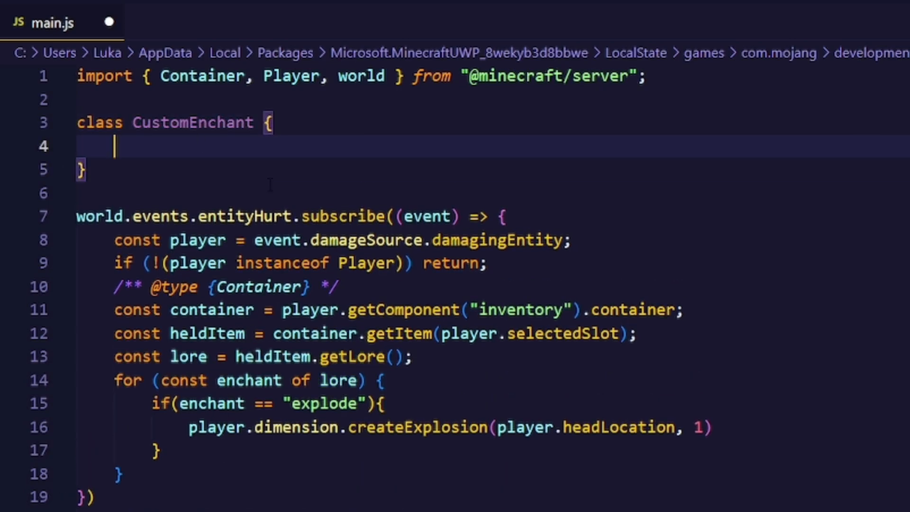
- Add static list = [] and addHitListener(enchantName, callback) pushing { name, callback } entries
{"action": "type", "text": "static list = []"}
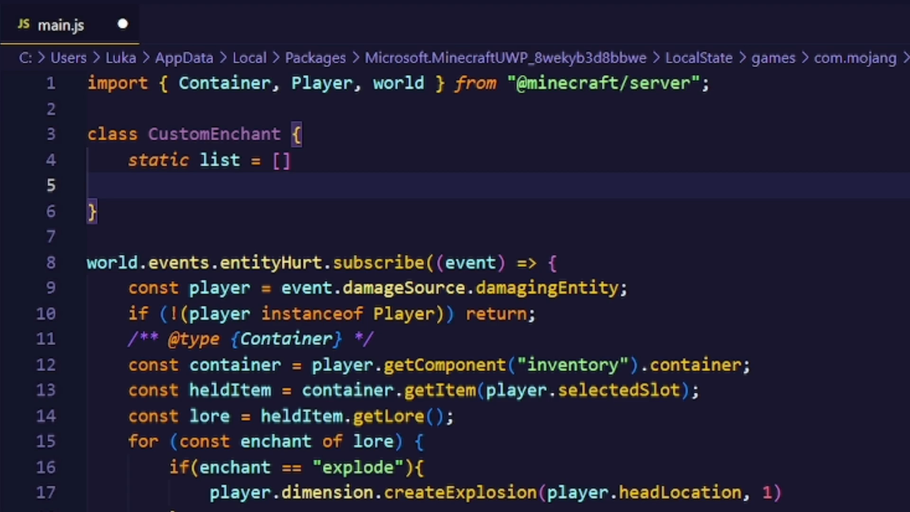
{"action": "type", "text": "static addHitListener(enchantName, callback) {}"}
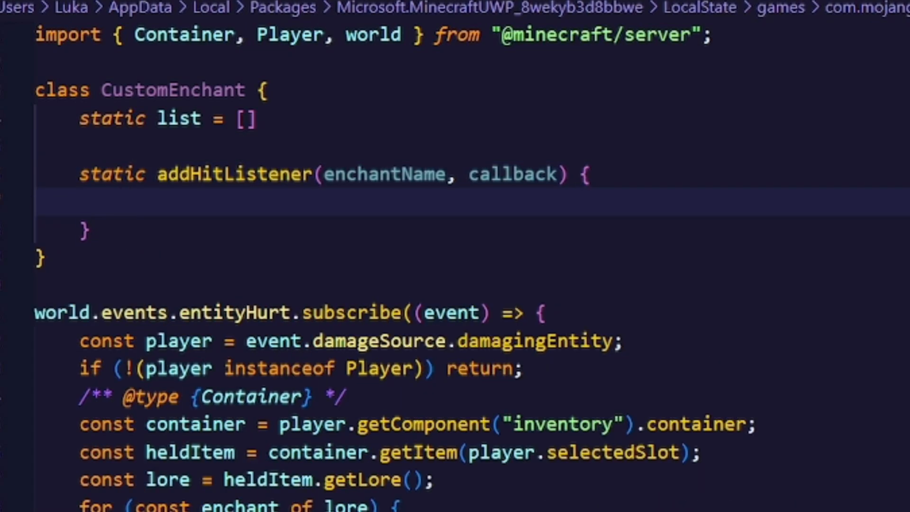
{"action": "type", "text": "this.list.push({ name: enchantName, callback: callback })"}
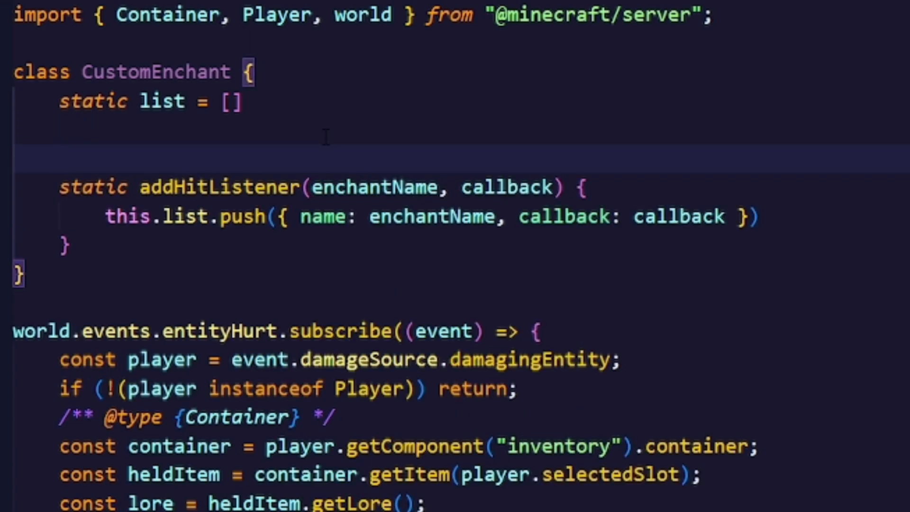
{"action": "type", "text": "/**"}
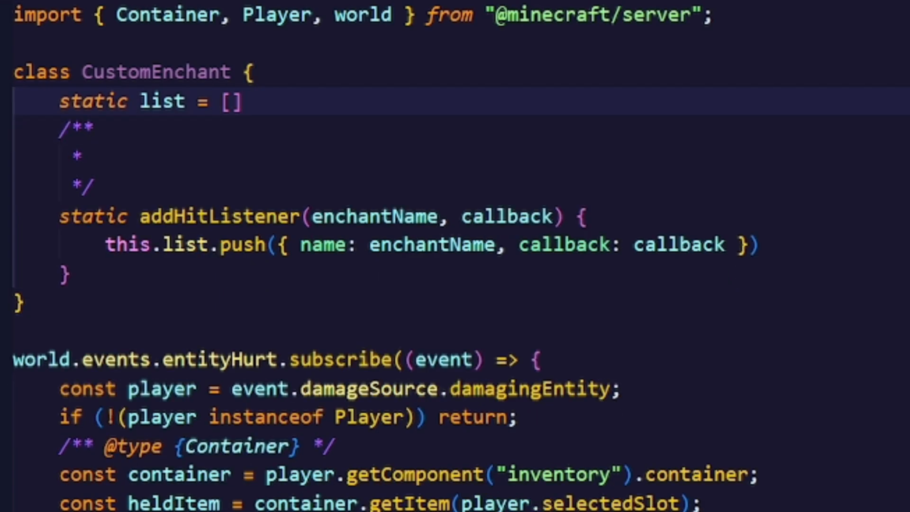
{"action": "type", "text": "@param {string} enchantName"}
{"action": "type", "text": "* @param {function(EntityHurtEvent, number)} callback"}
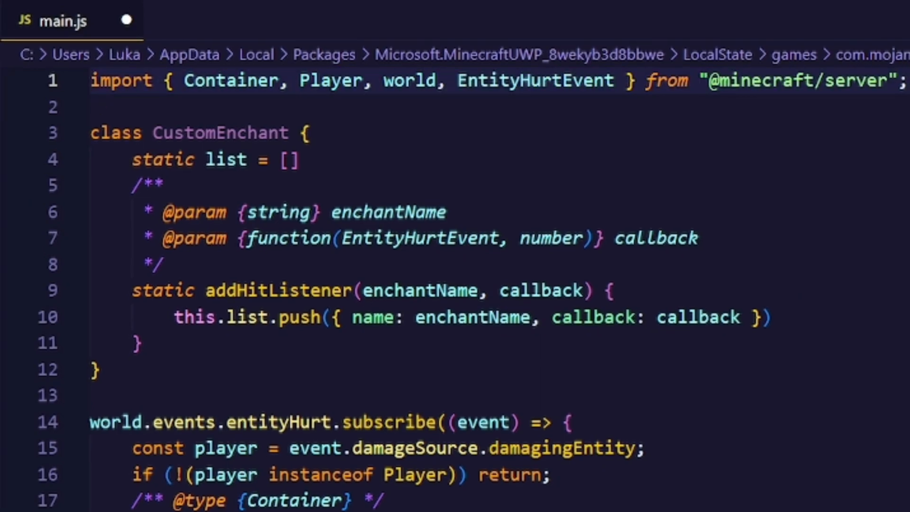
- Find the matching enchant per lore line, parse its level, call its callback, and allow number | string
{"action": "scroll", "scroll_direction": "down", "scroll_amount": 3}
{"action": "type", "text": "const ench = CustomEnchant.list.find((x) => enchant.startsWith(x.name))"}
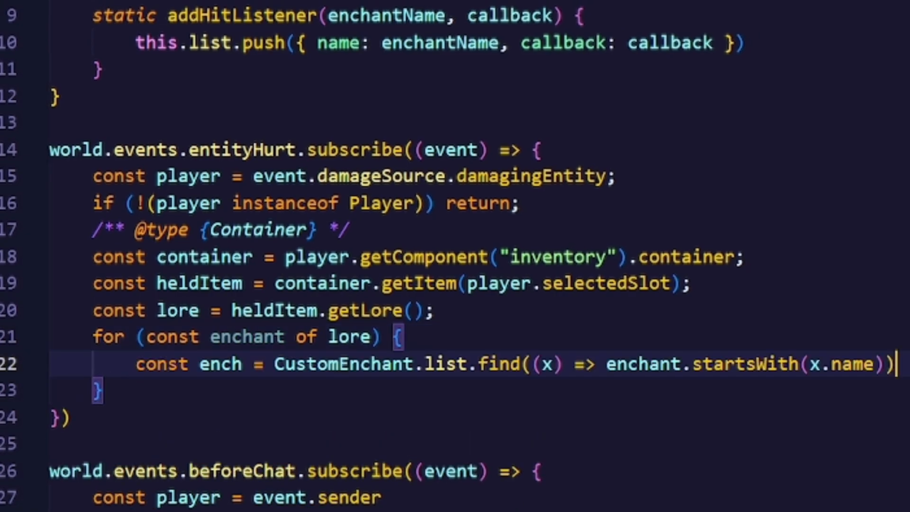
{"action": "mouse_move", "coordinate": [342, 364]}
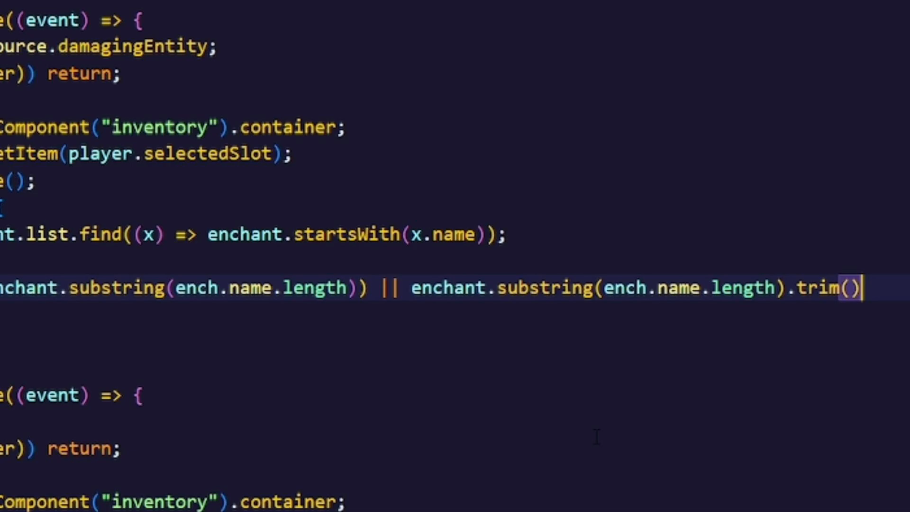
{"action": "scroll", "scroll_direction": "down", "scroll_amount": 3}
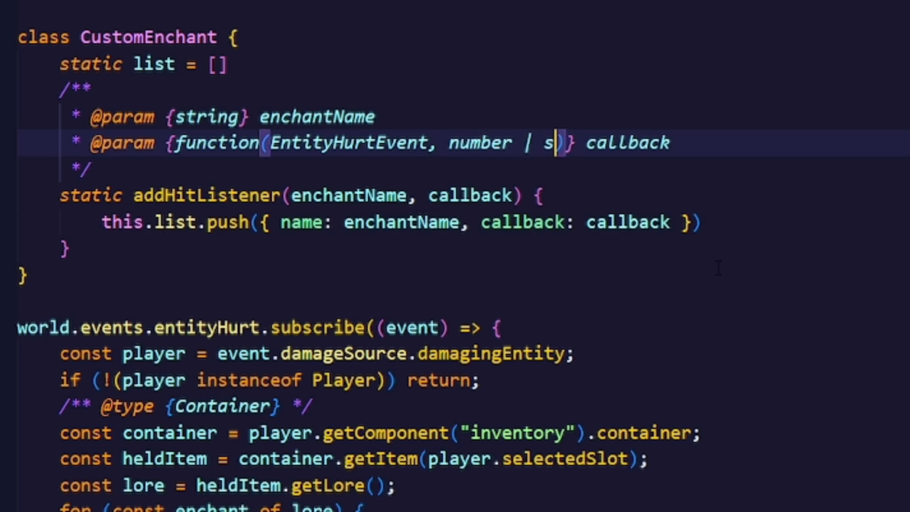
{"action": "type", "text": "tring"}
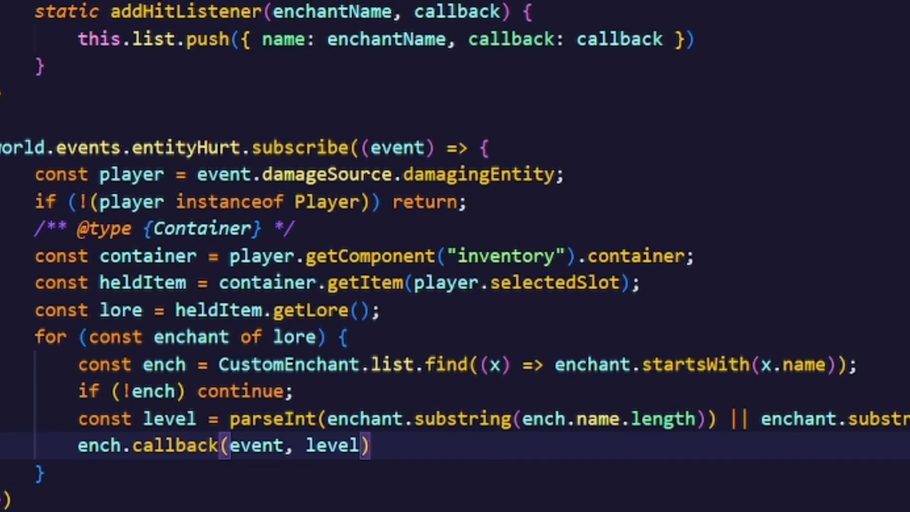
{"action": "scroll", "scroll_direction": "down", "scroll_amount": 3}
{"action": "type", "text": "CustomEnchant.addHitListener("}
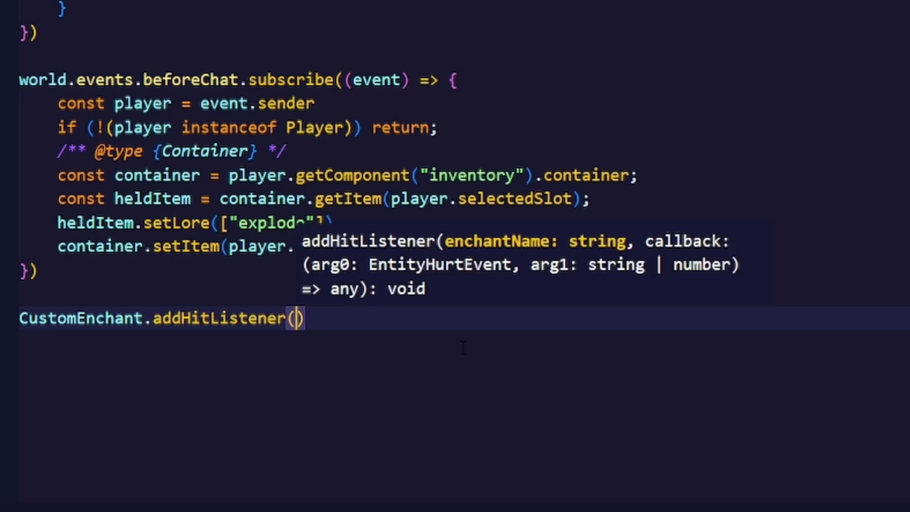
- Register the "explode" listener, change the chat lore to "explode 1", and import MinecraftEffectTypes
{"action": "type", "text": "\"\""}
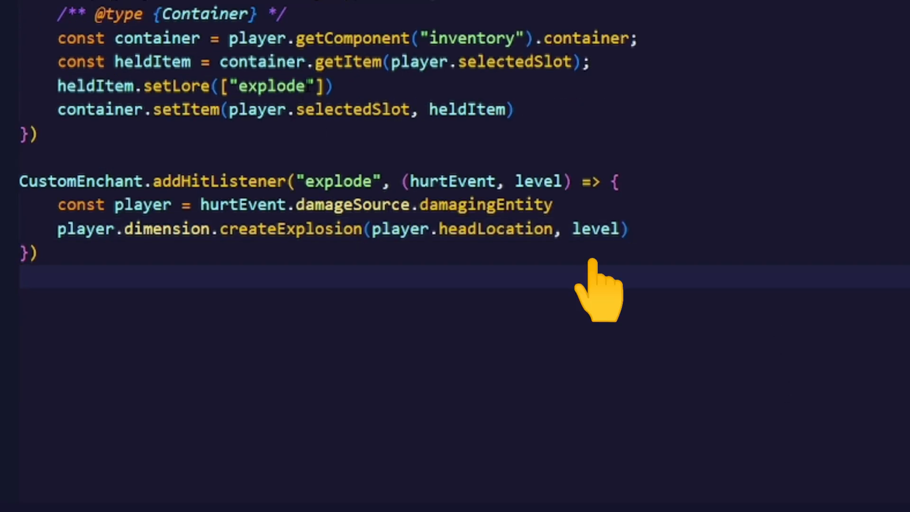
{"action": "left_click", "coordinate": [305, 86]}
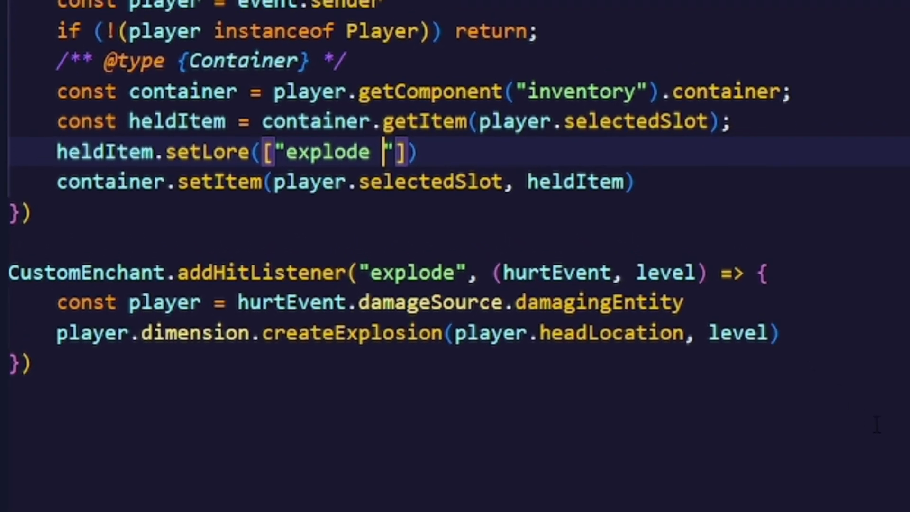
{"action": "type", "text": "1"}
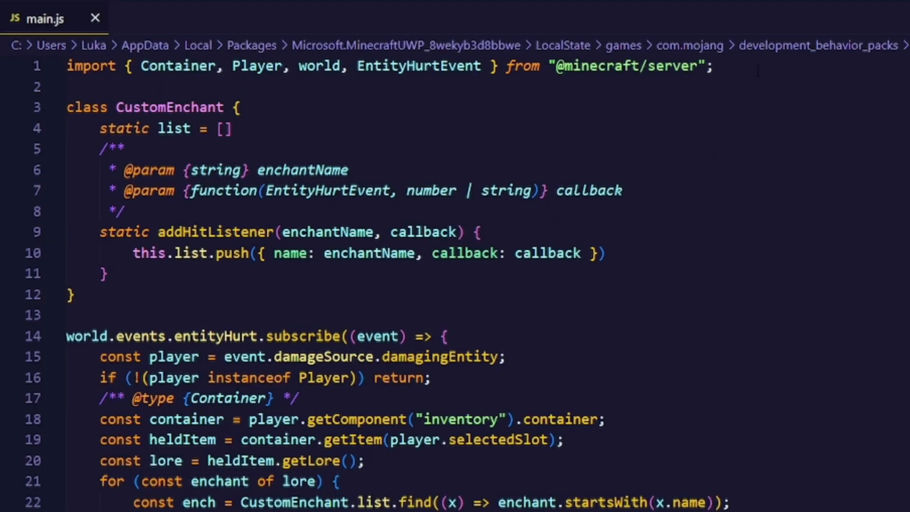
{"action": "type", "text": ", MinecraftEffectTypes"}
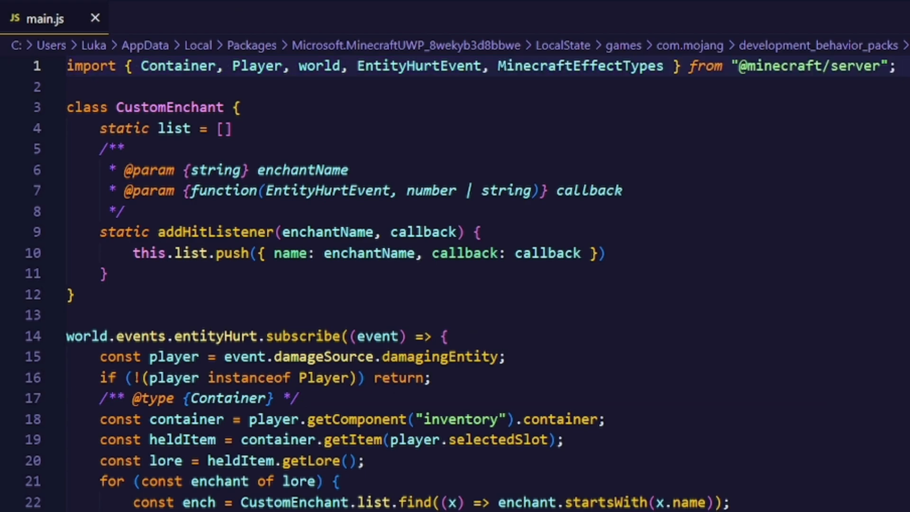